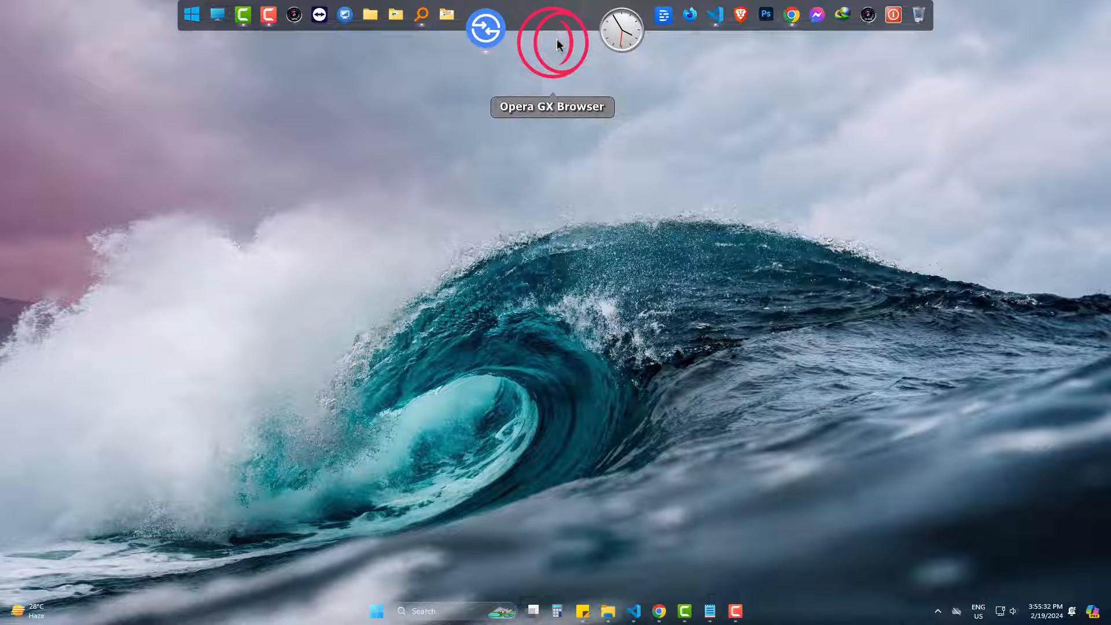
Step: Launch Opera GX from the dock and open its main menu
left_click(552, 35)
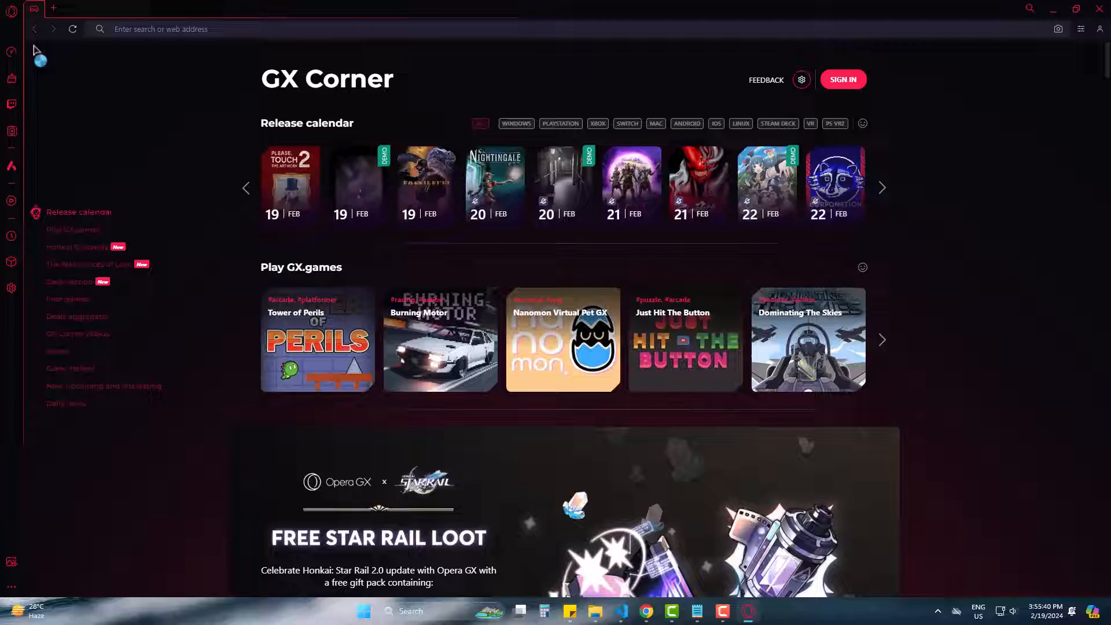
left_click(9, 16)
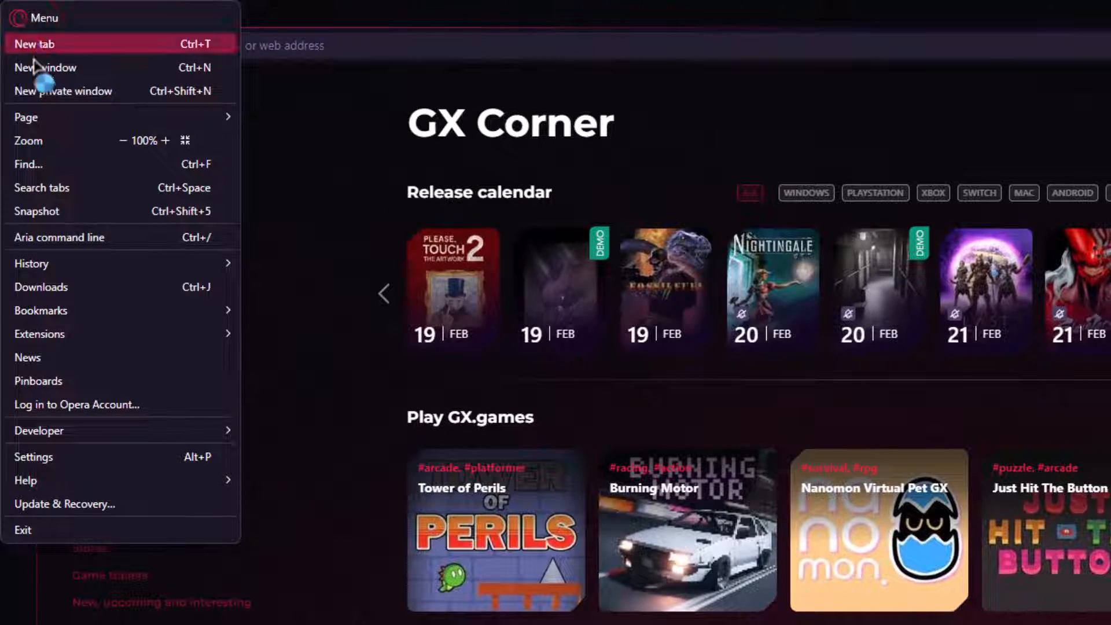
mouse_move(39, 334)
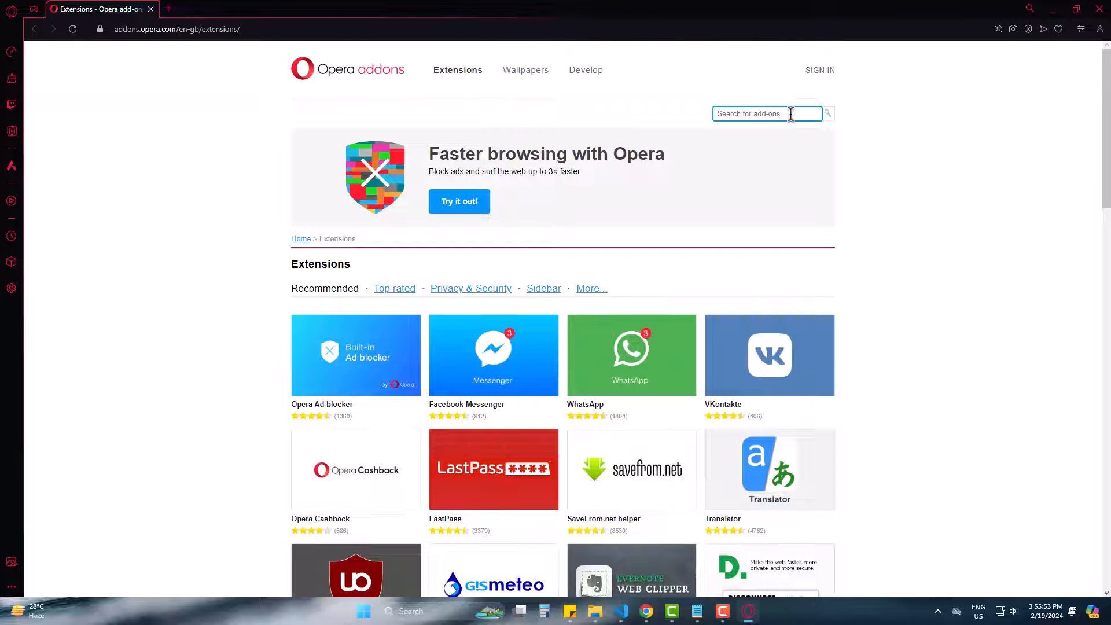
Step: Search the add-ons store for 'web lock' and add Browser Lock to Opera
type("web lock")
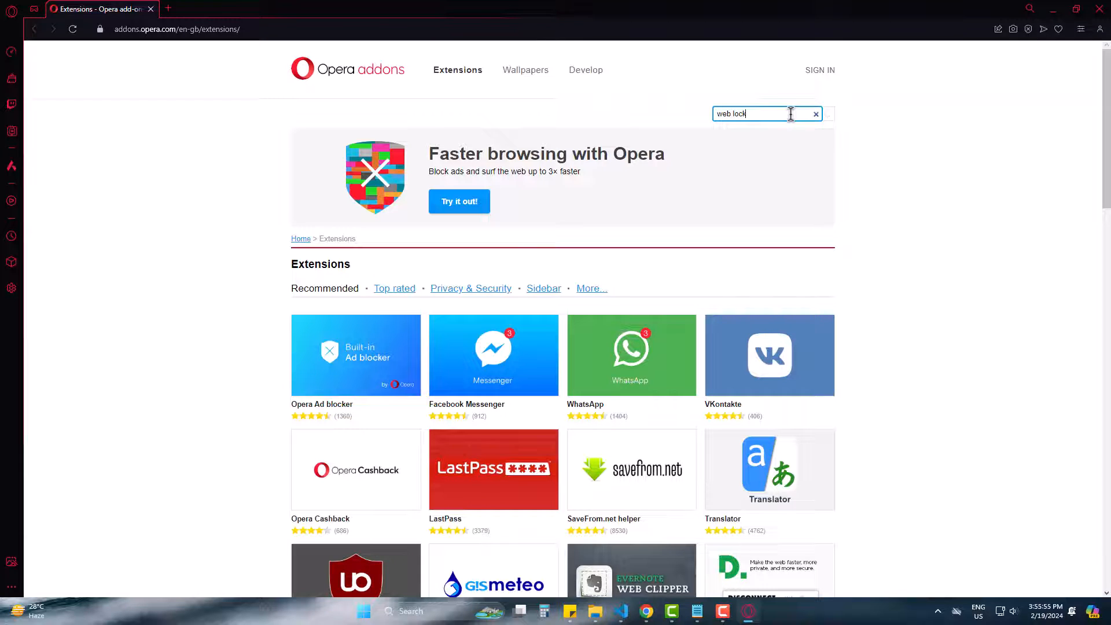
key("Enter")
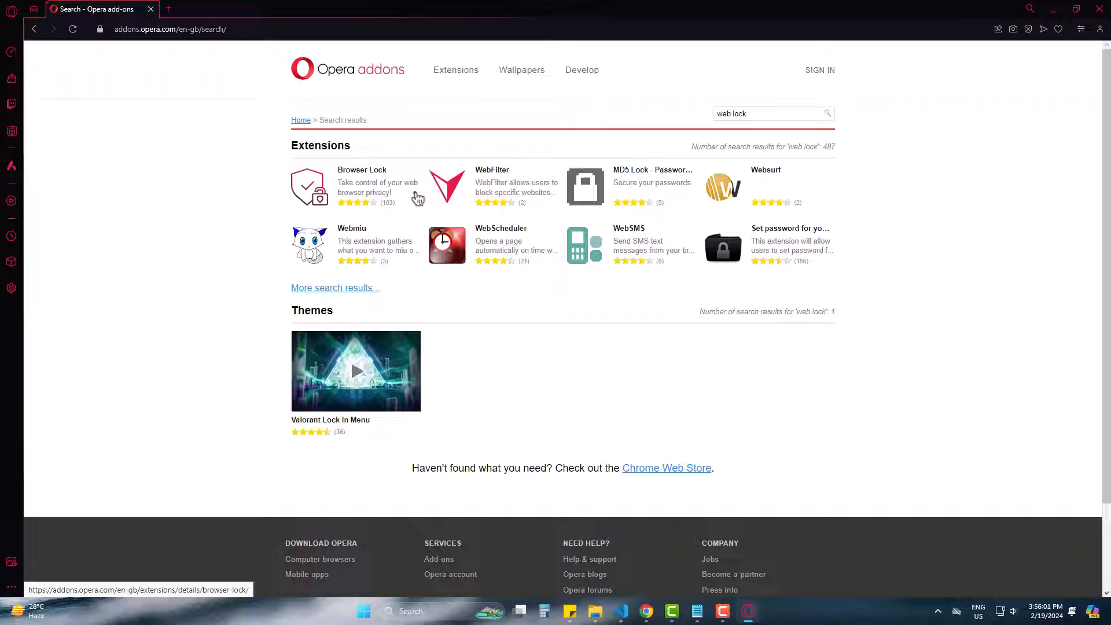
left_click(361, 169)
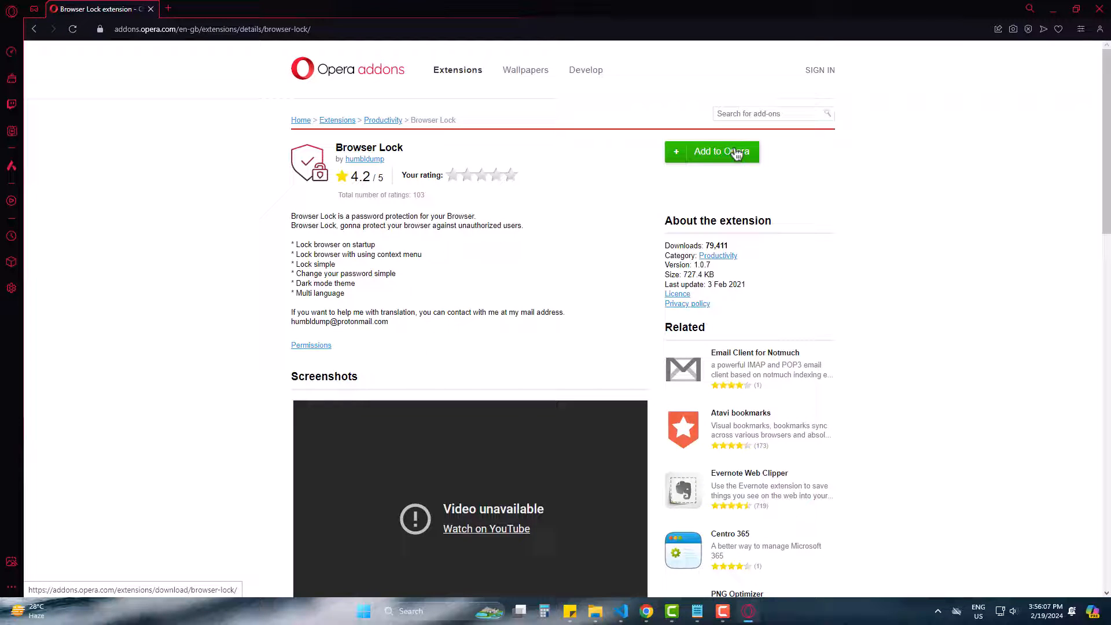
left_click(732, 152)
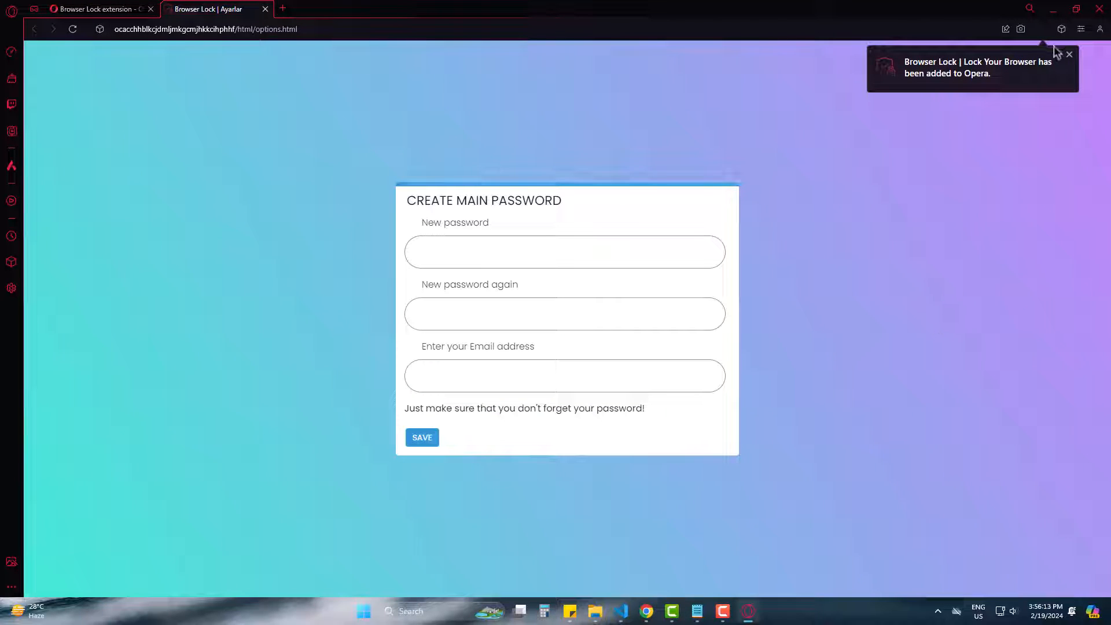
left_click(1061, 28)
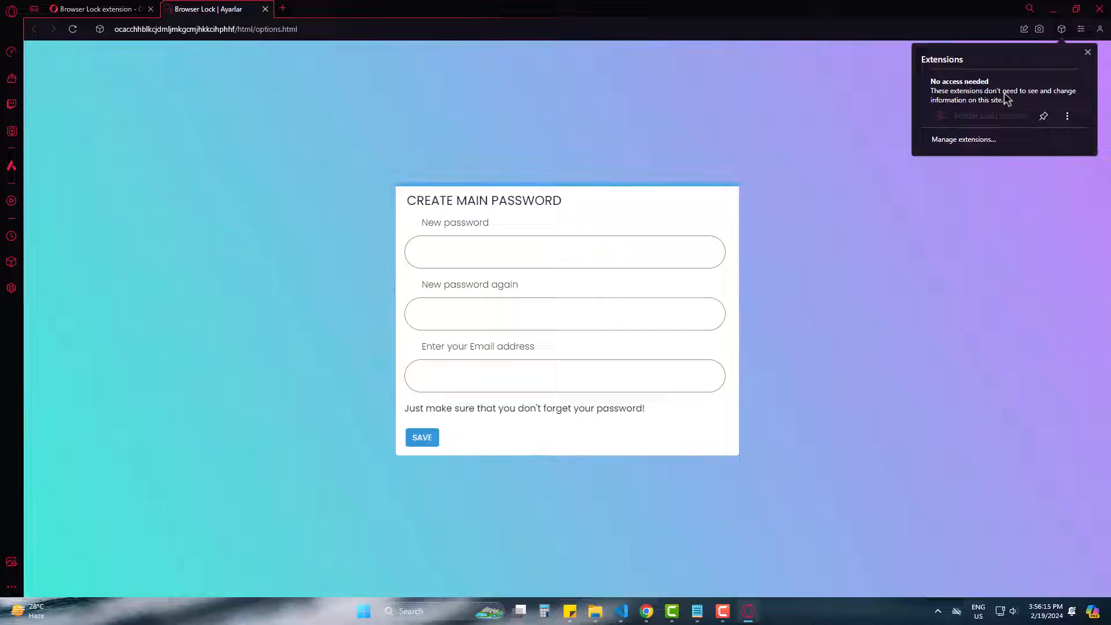
left_click(581, 254)
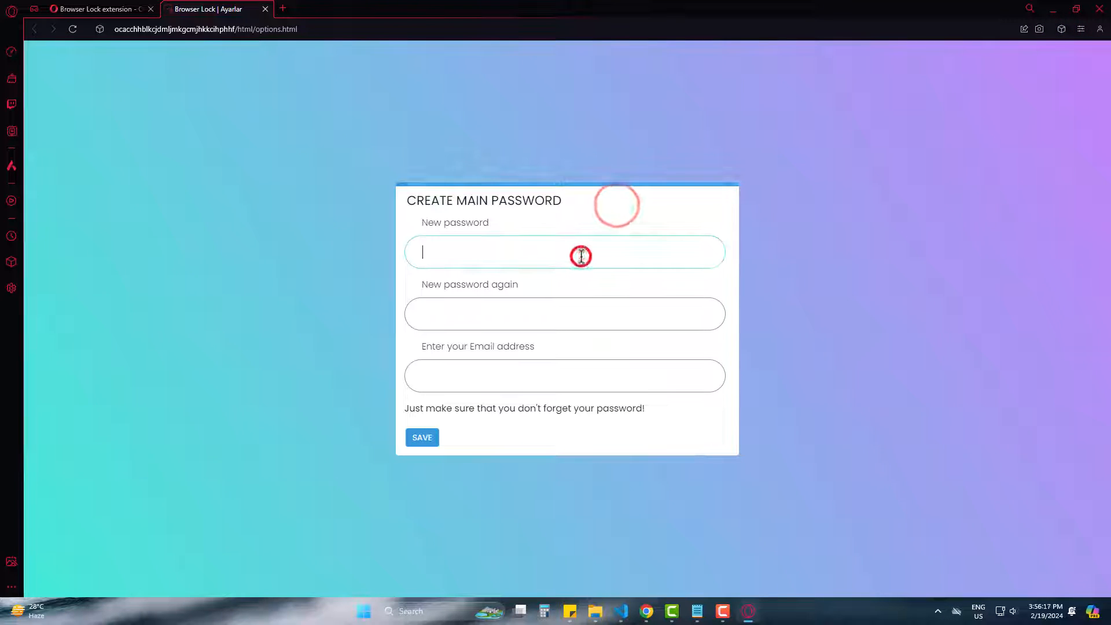
left_click(580, 255)
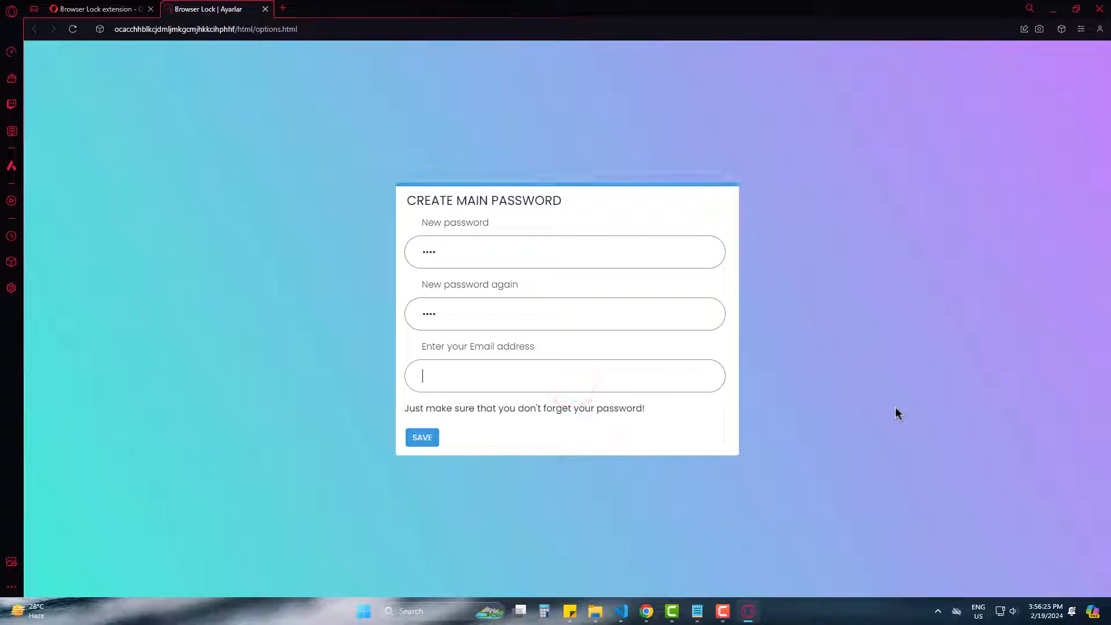
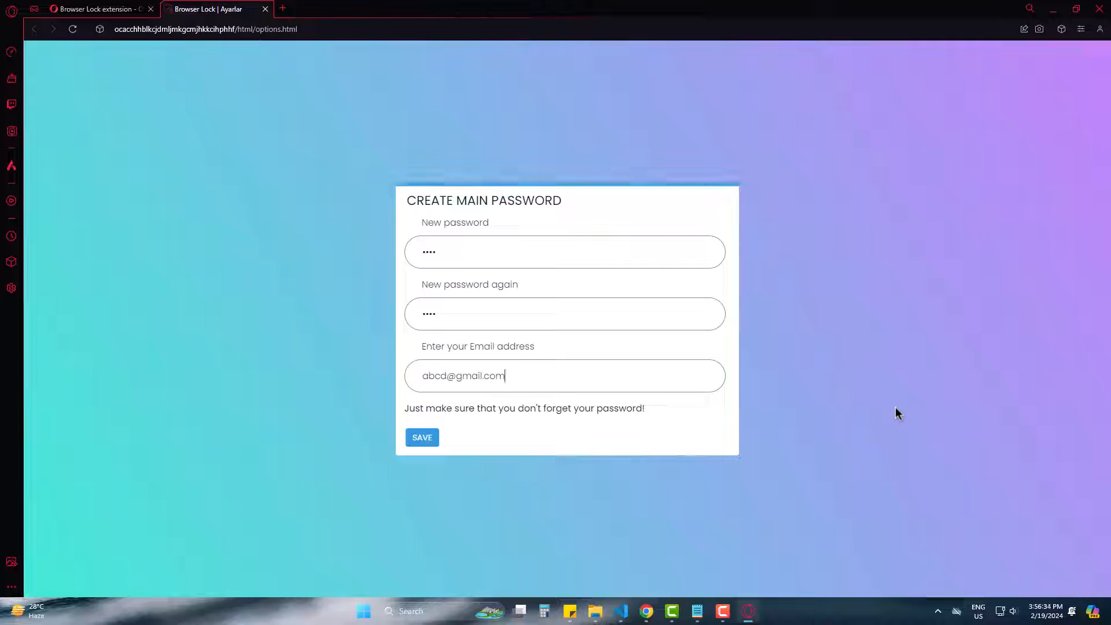
left_click(422, 437)
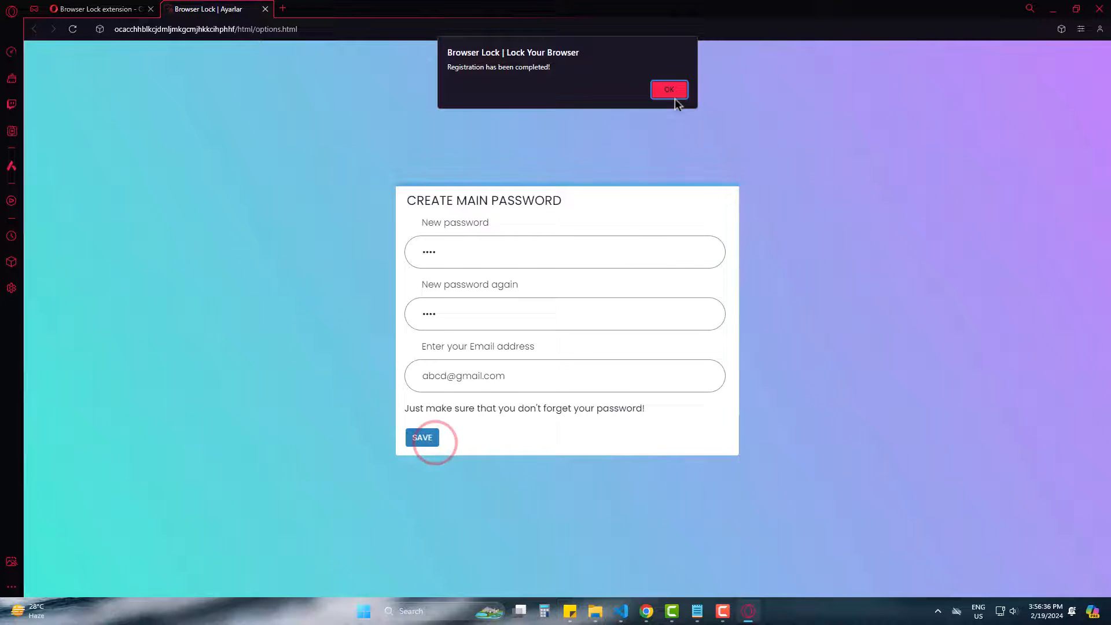
left_click(669, 89)
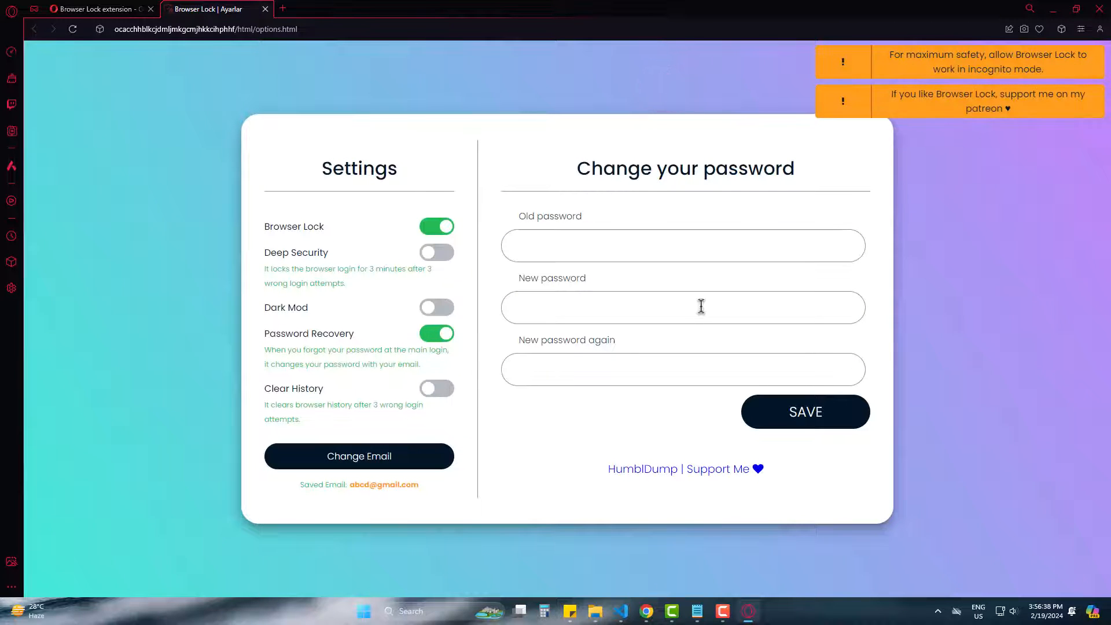
Step: Turn on Dark Mode and Deep Security, confirming each activation message
left_click(436, 307)
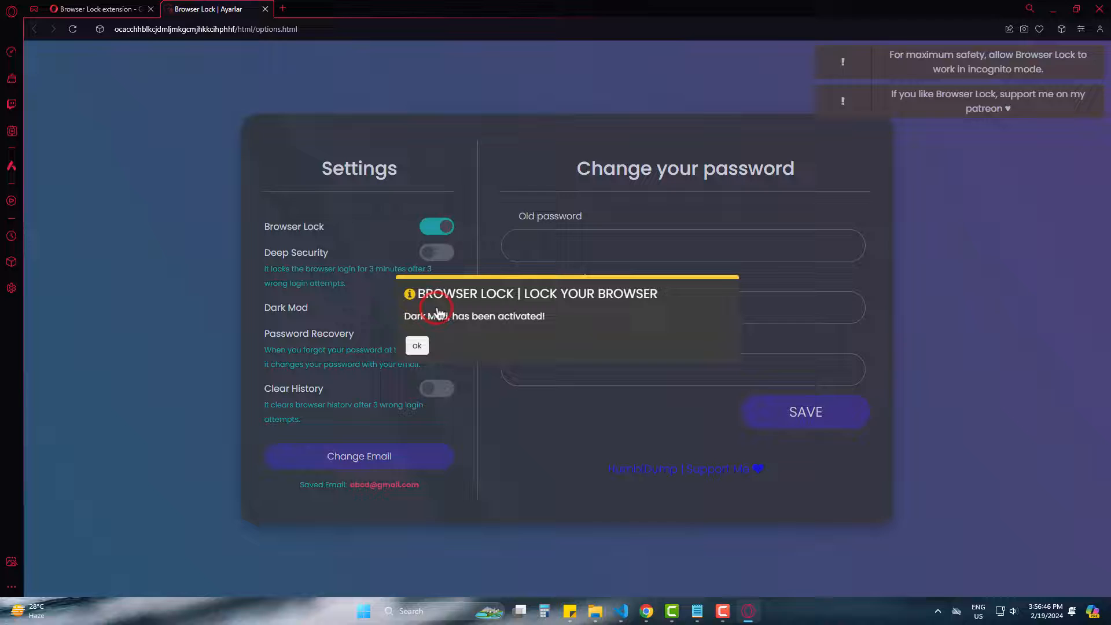
left_click(416, 346)
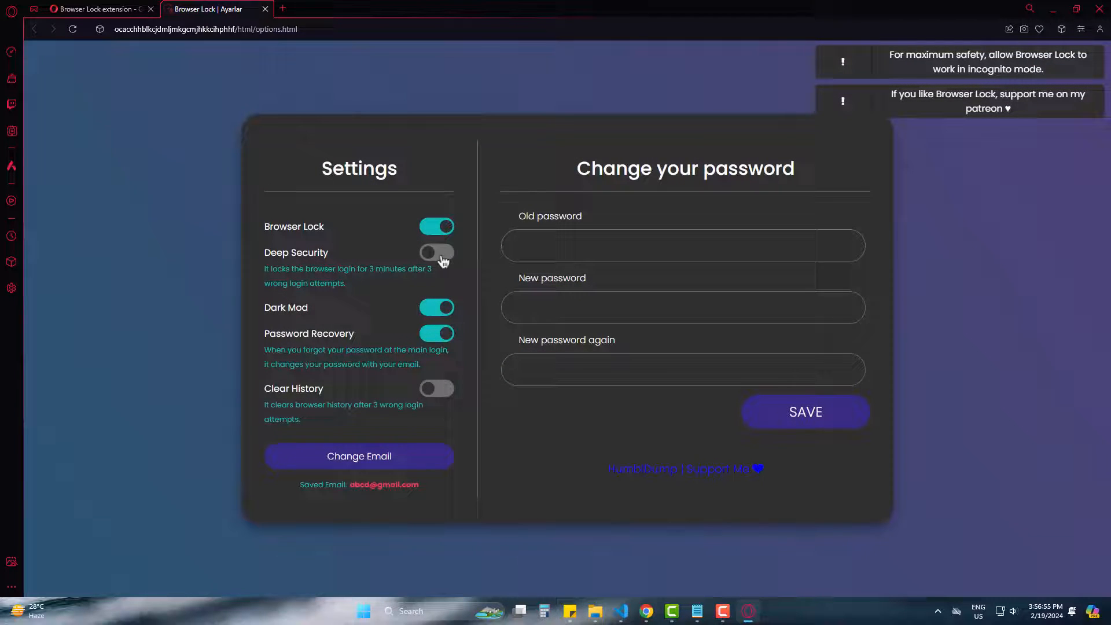
left_click(437, 252)
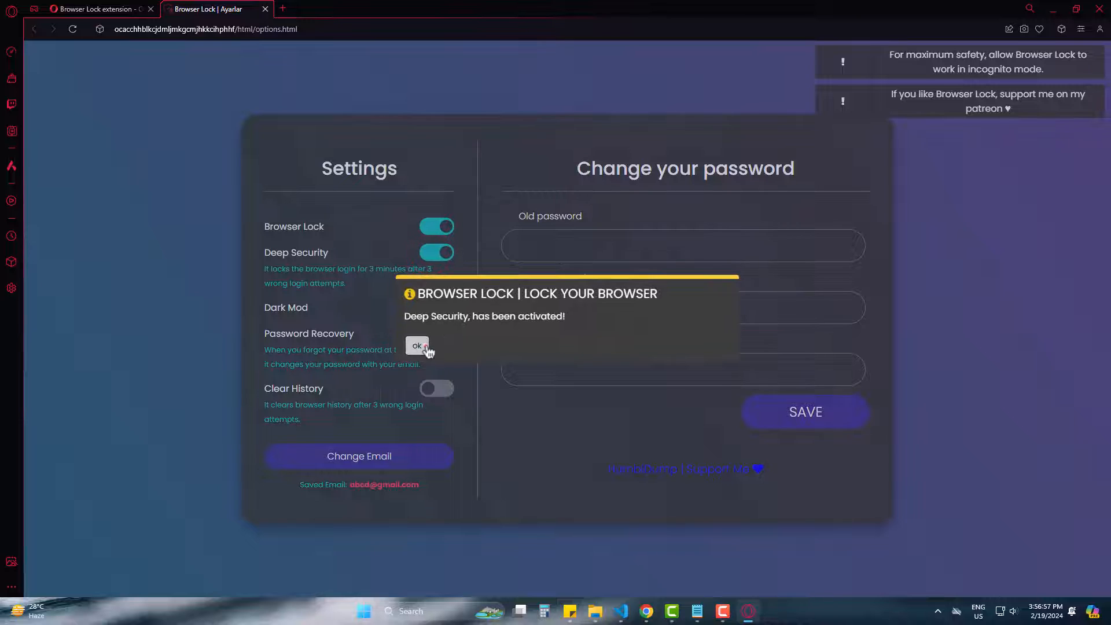
left_click(416, 346)
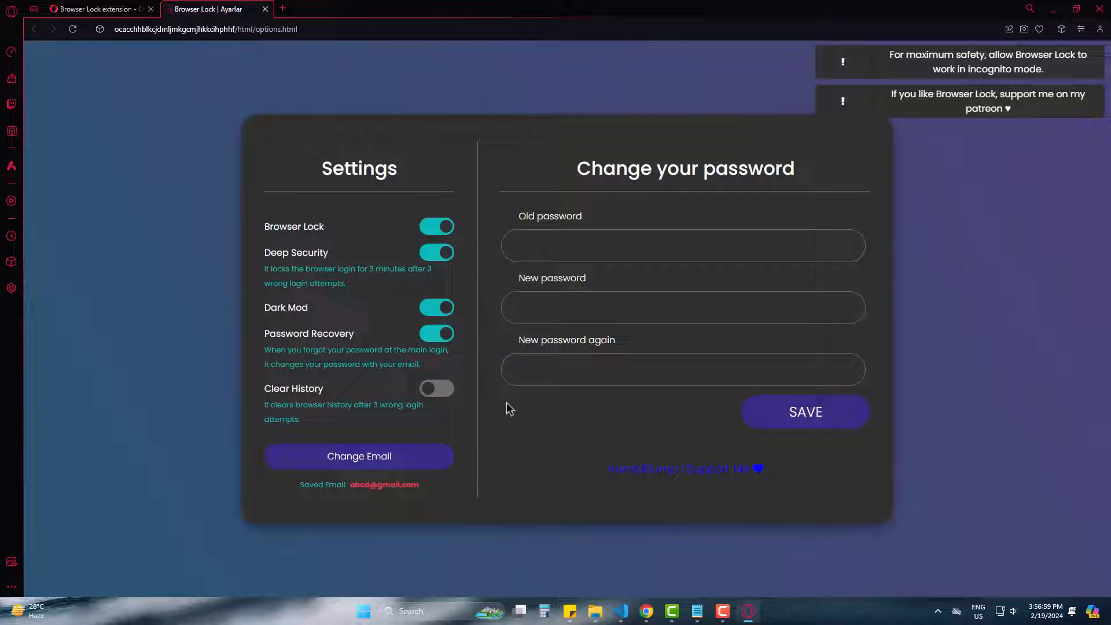
mouse_move(260, 400)
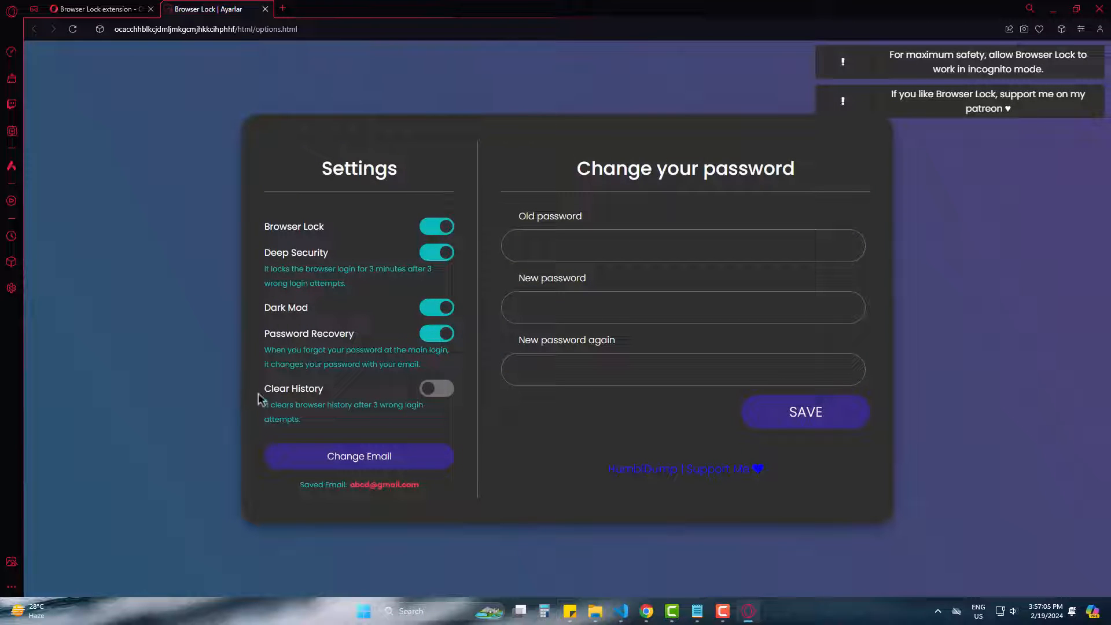
Step: Toggle Clear History on and back off, then close Opera GX
left_click(433, 388)
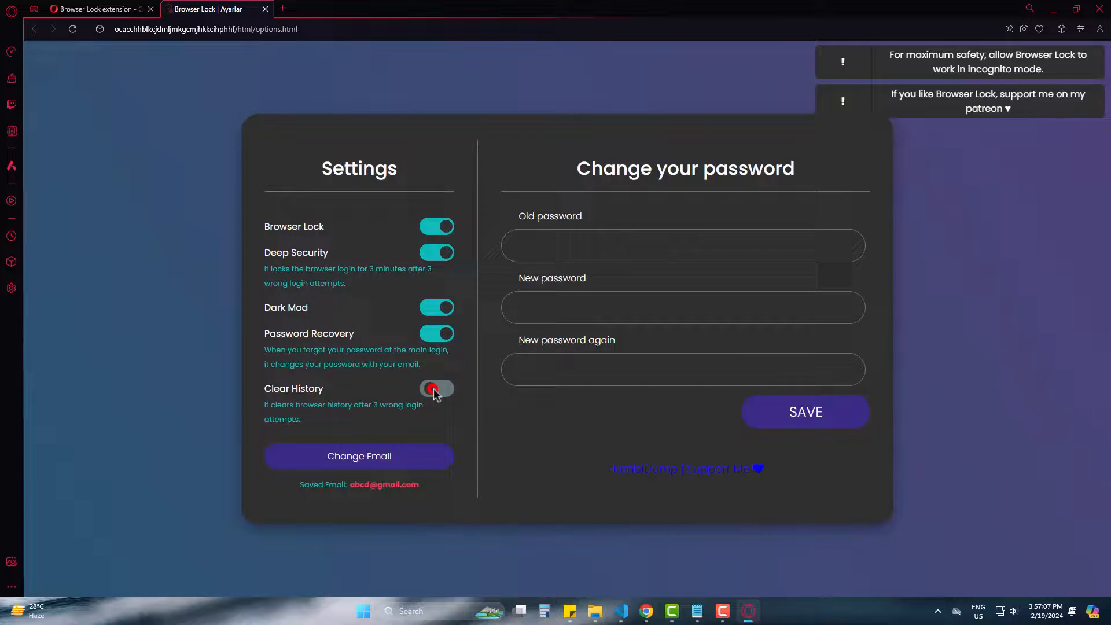
left_click(437, 389)
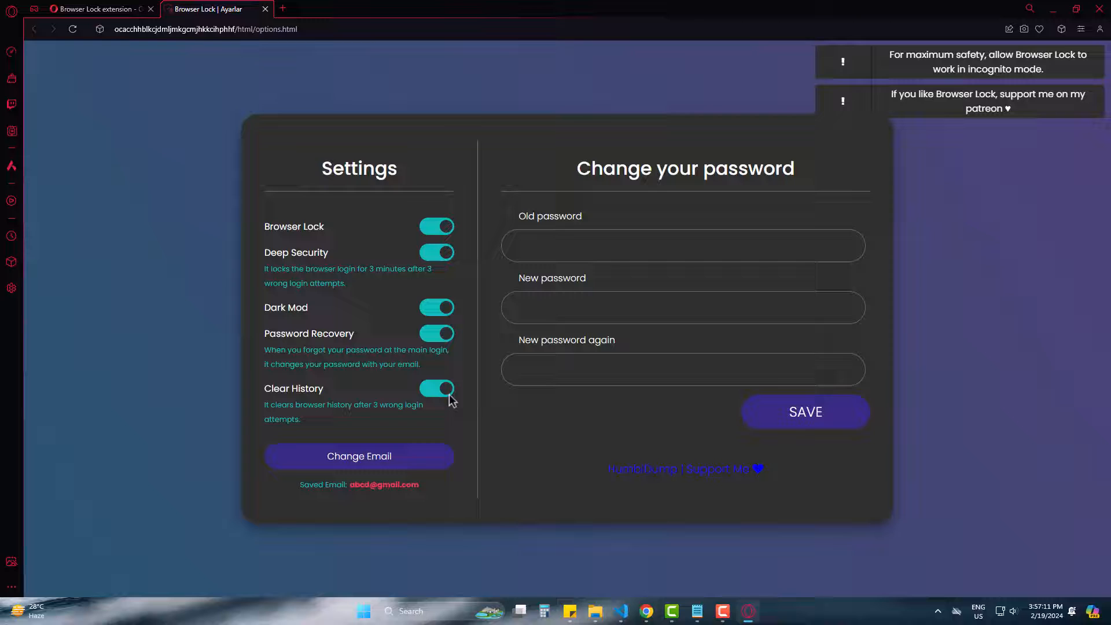
left_click(436, 388)
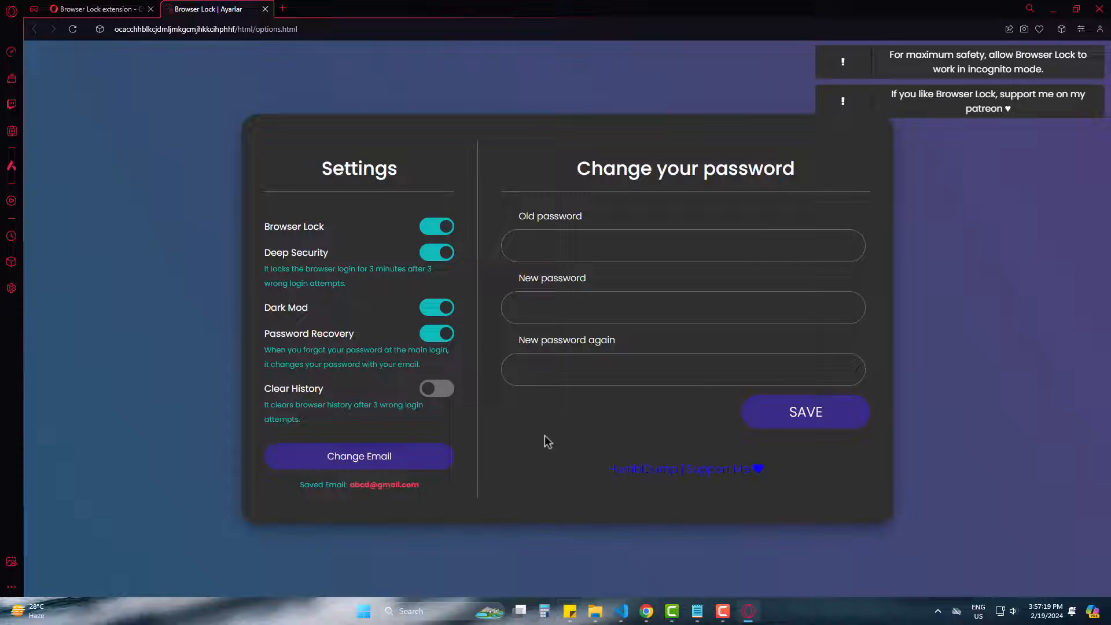
left_click(98, 8)
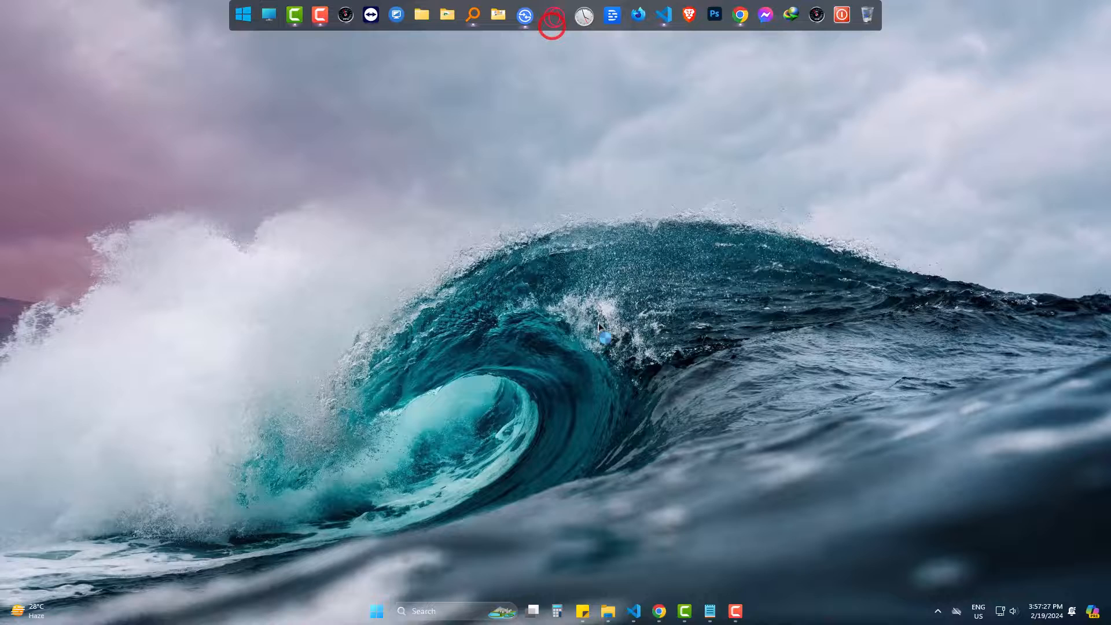
Step: Relaunch Opera GX, submit a wrong lock password, and dismiss the two-attempts-left warning
left_click(557, 14)
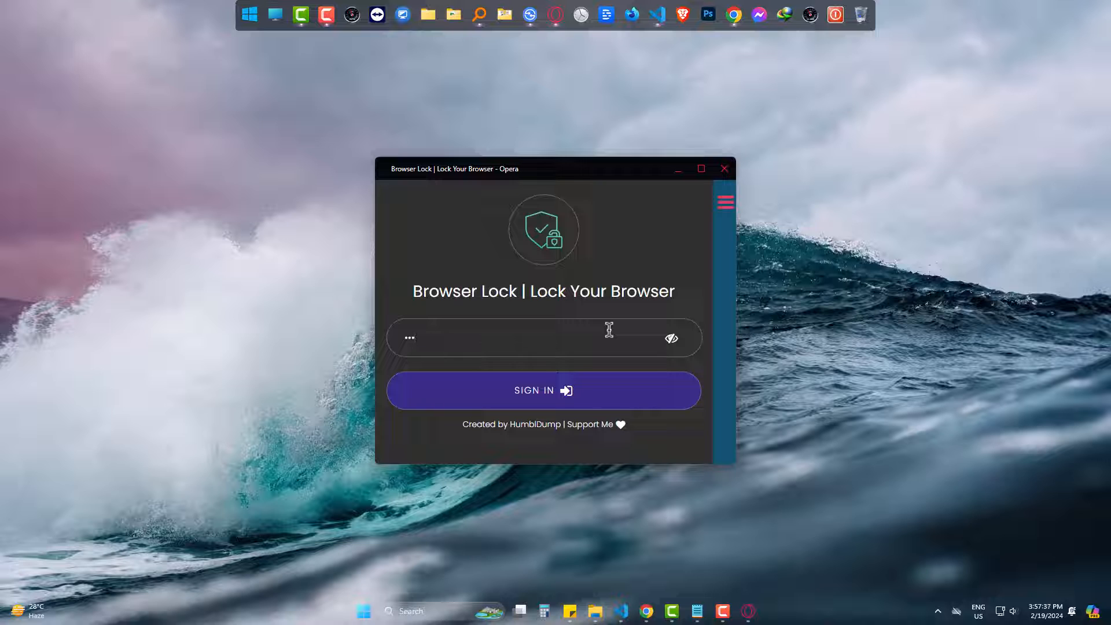
type("*")
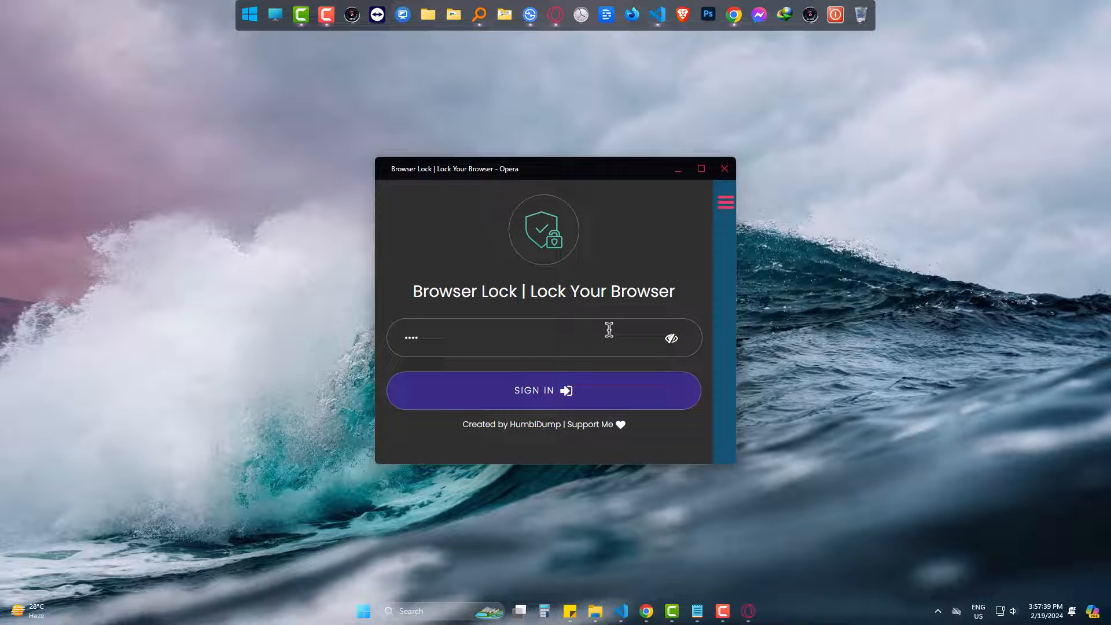
left_click(544, 391)
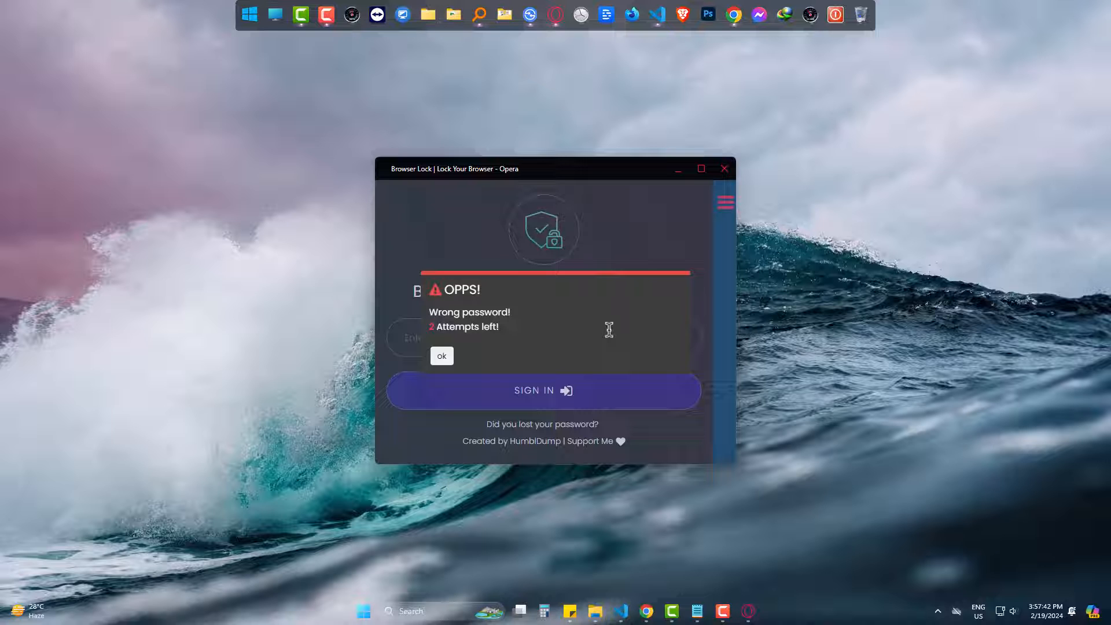
mouse_move(645, 330)
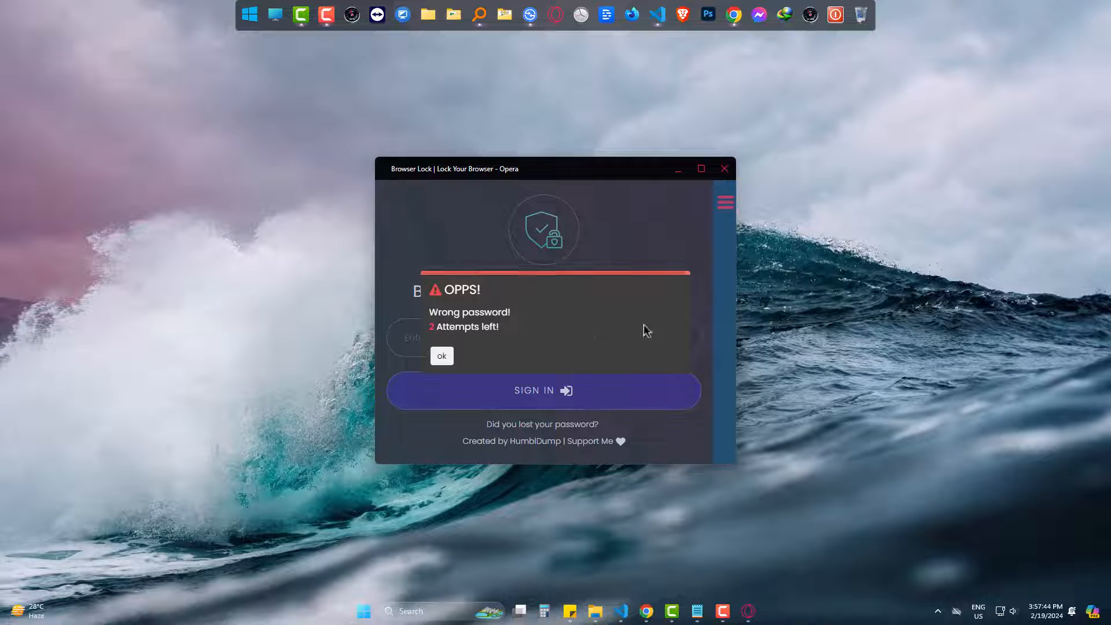
left_click(441, 356)
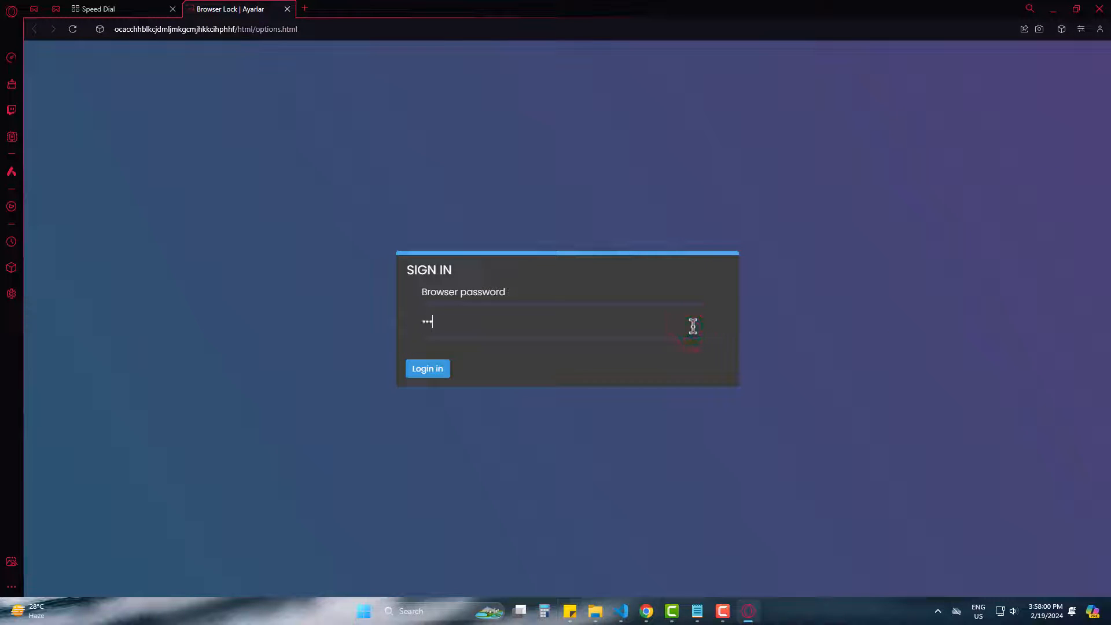
Step: Log in to the Browser Lock settings with the correct password
type("*")
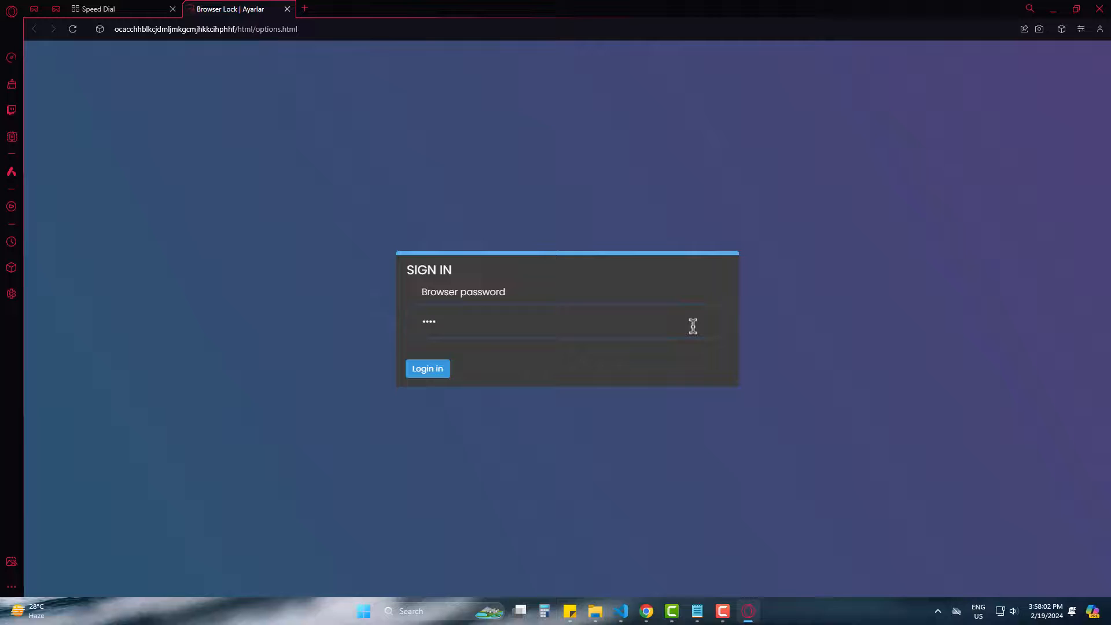
left_click(427, 369)
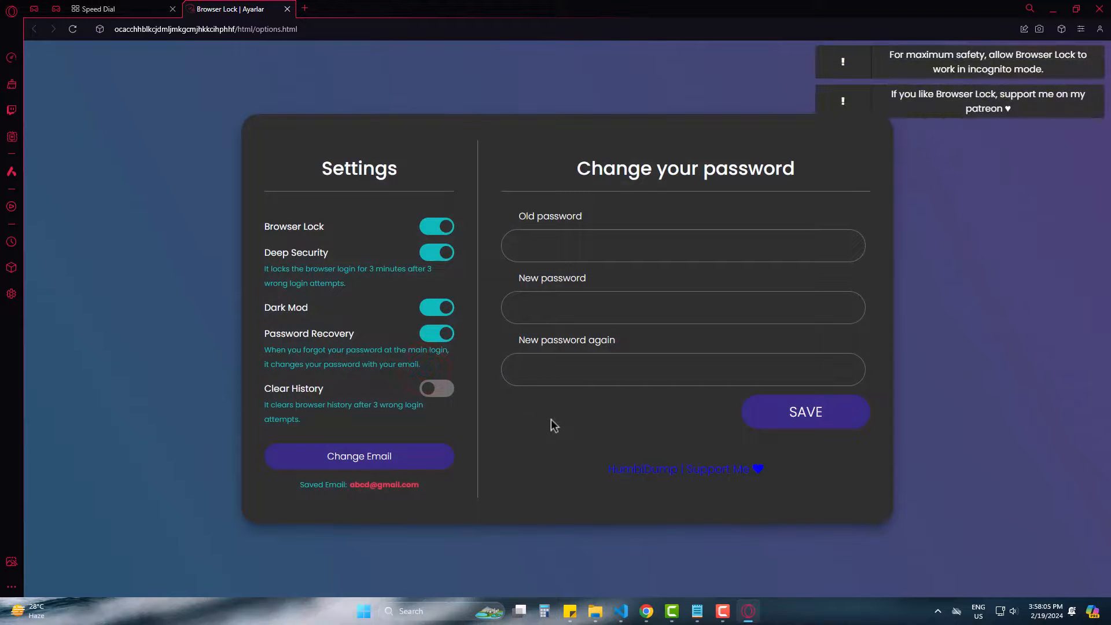